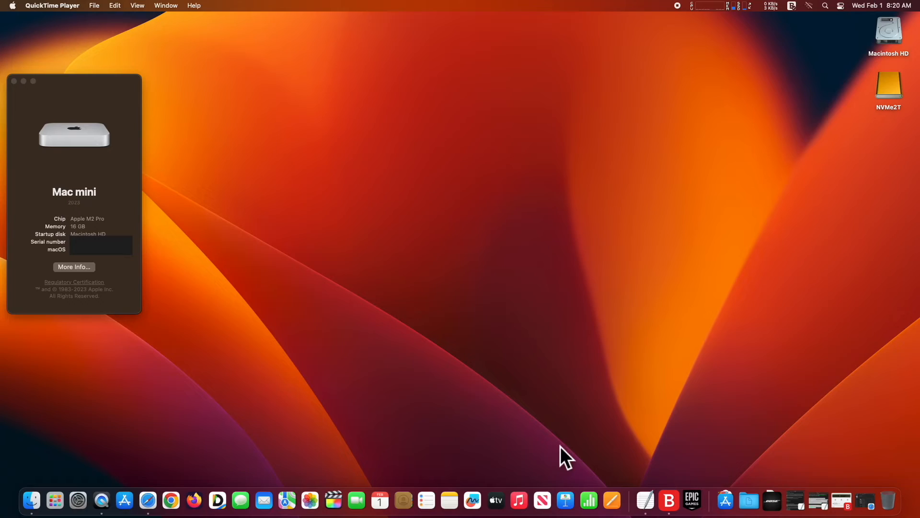
mouse_move(539, 458)
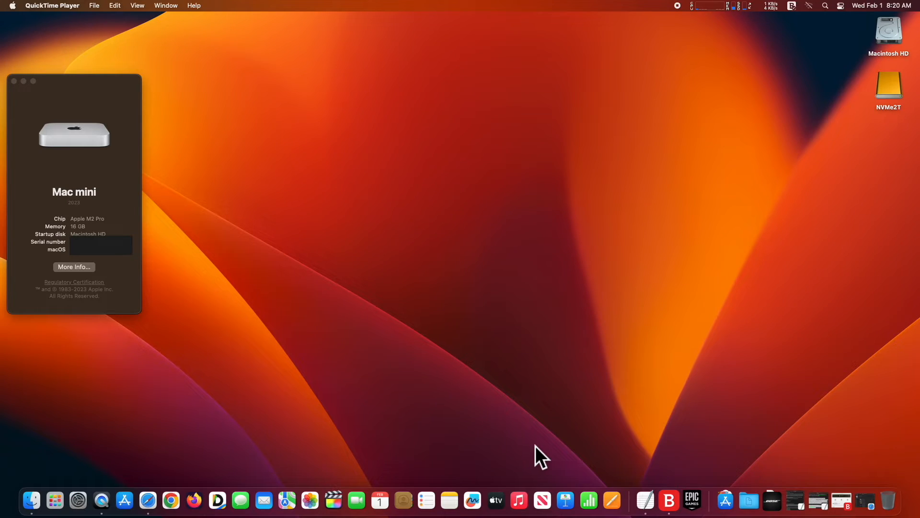
Show the Applications grid from the Dock, App Store through Opera, including Blackmagic Disk Speed Test.
left_click(748, 500)
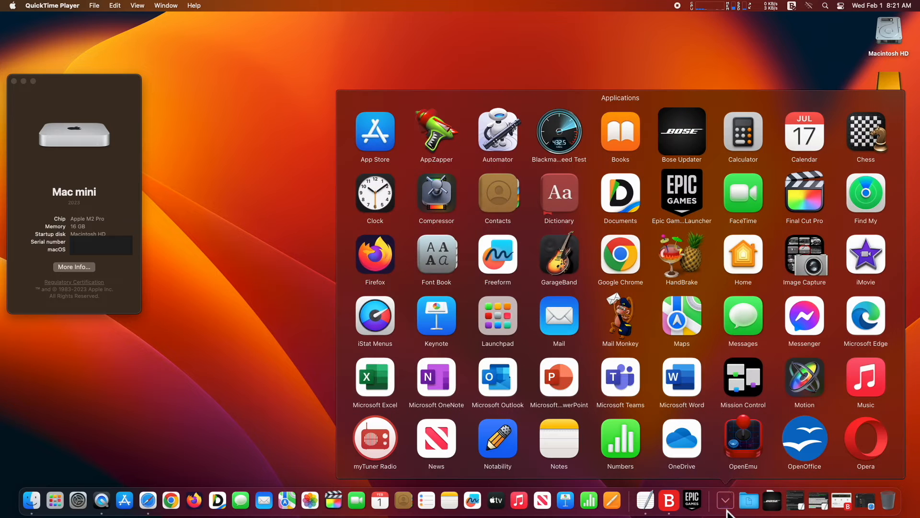
mouse_move(712, 359)
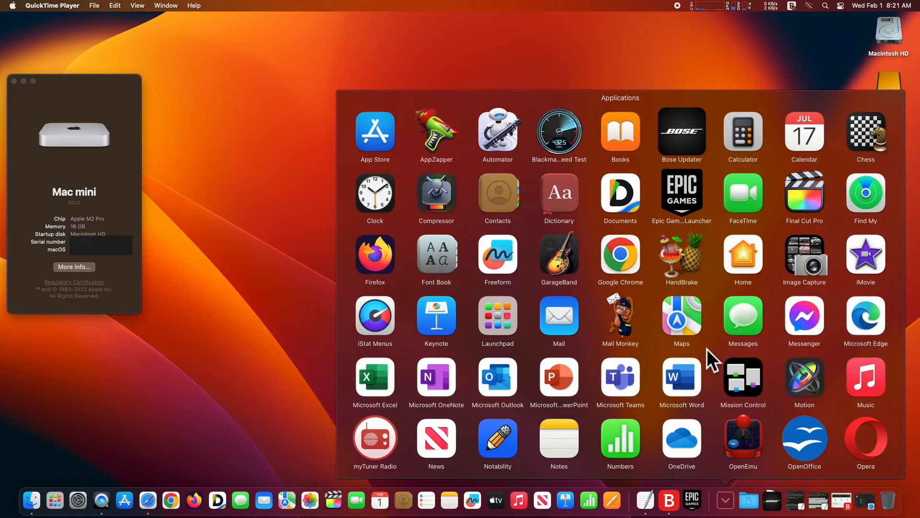
mouse_move(504, 245)
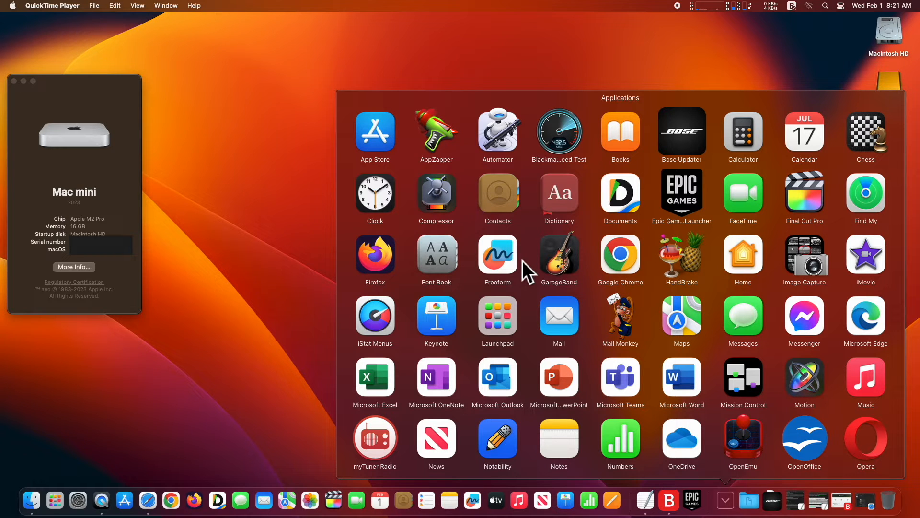
Launch Disk Speed Test and run one benchmark pass: ~3160 MB/s write, 2915.8 MB/s read, tables filled.
left_click(558, 135)
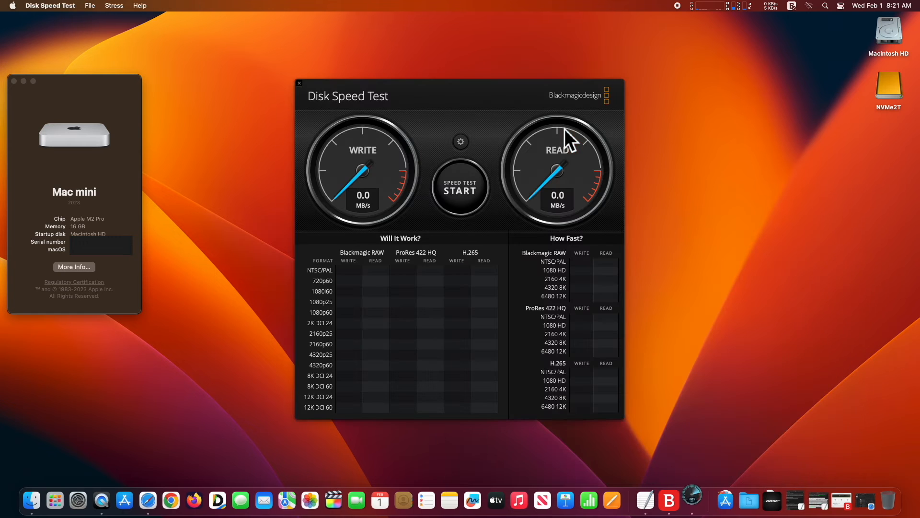
left_click(459, 189)
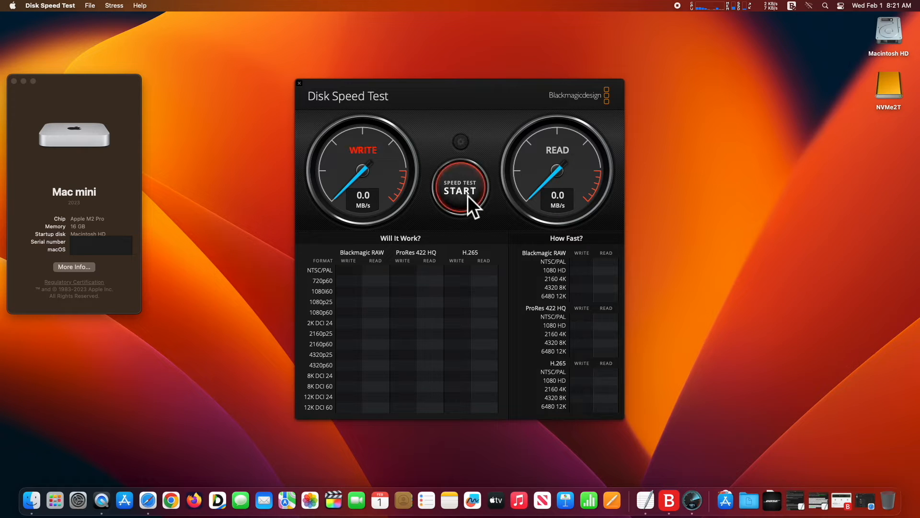
left_click(459, 190)
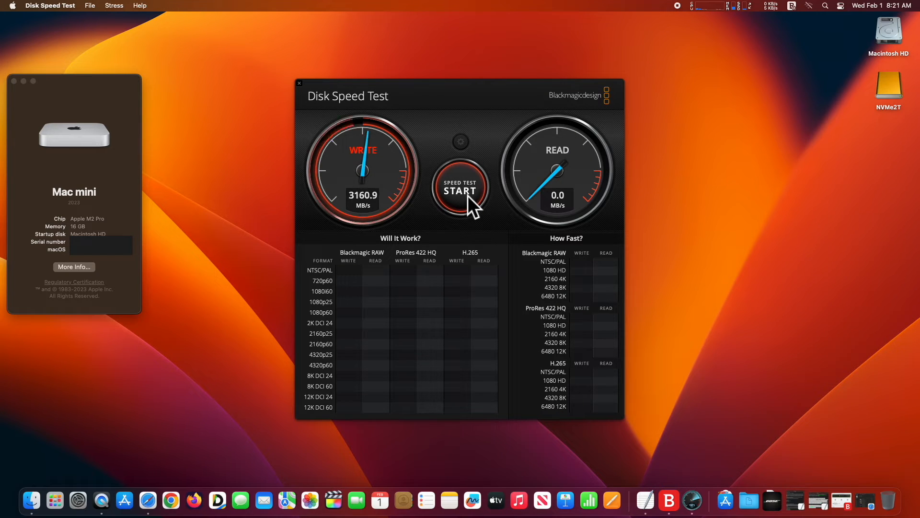
left_click(460, 189)
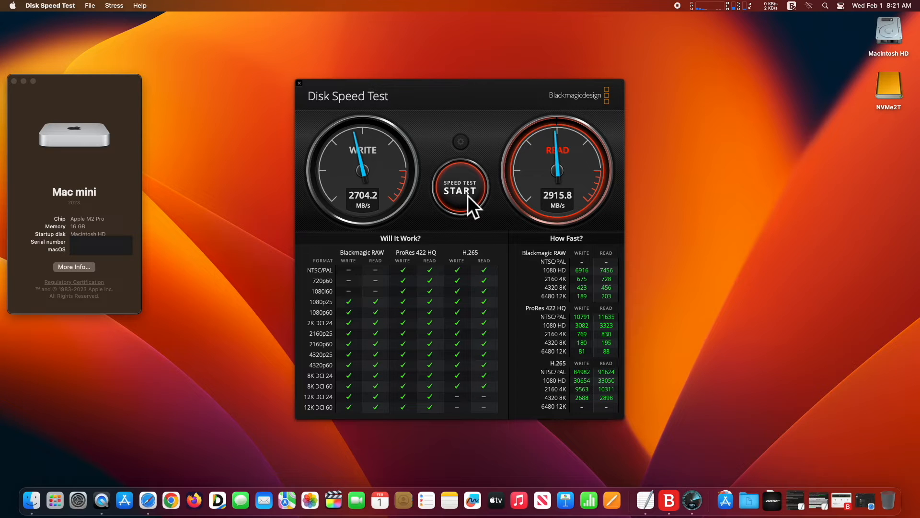
left_click(460, 190)
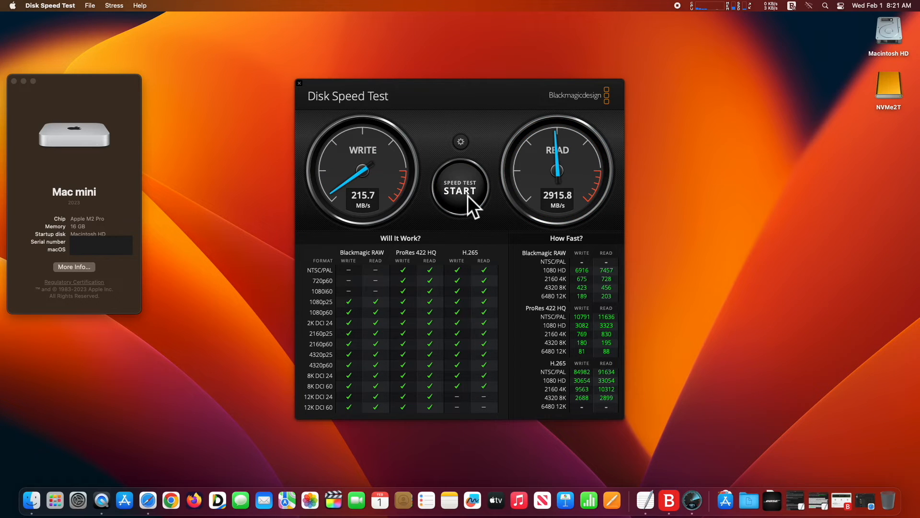
mouse_move(688, 21)
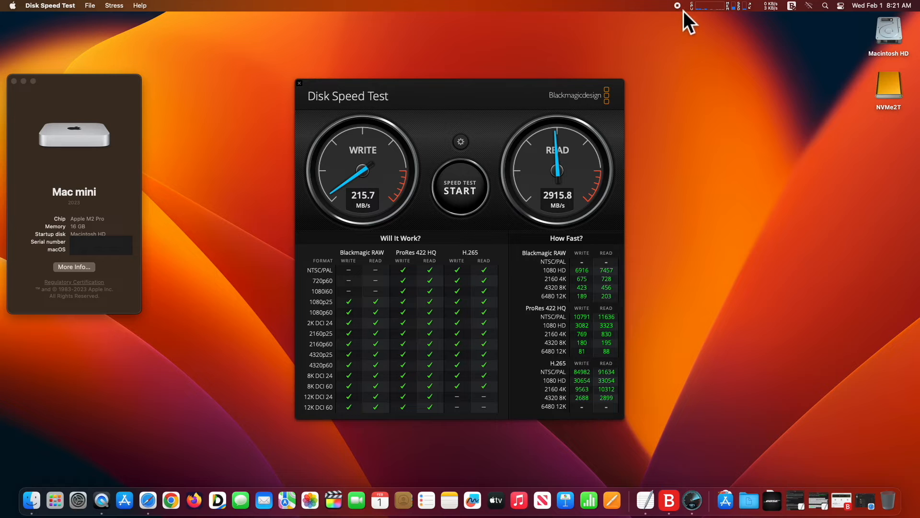
Run the benchmark, stop to clear readings, then restart it cycling at ~3160 write / 2915 read MB/s.
left_click(460, 189)
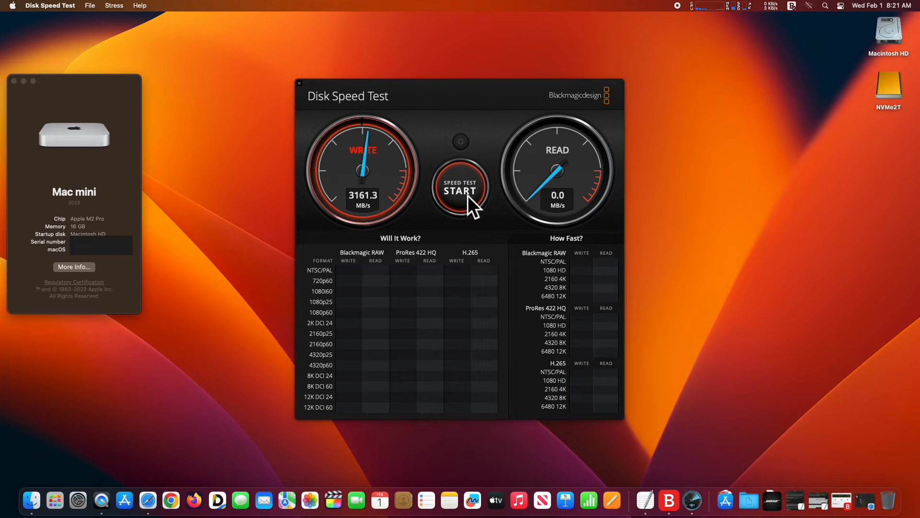
left_click(460, 190)
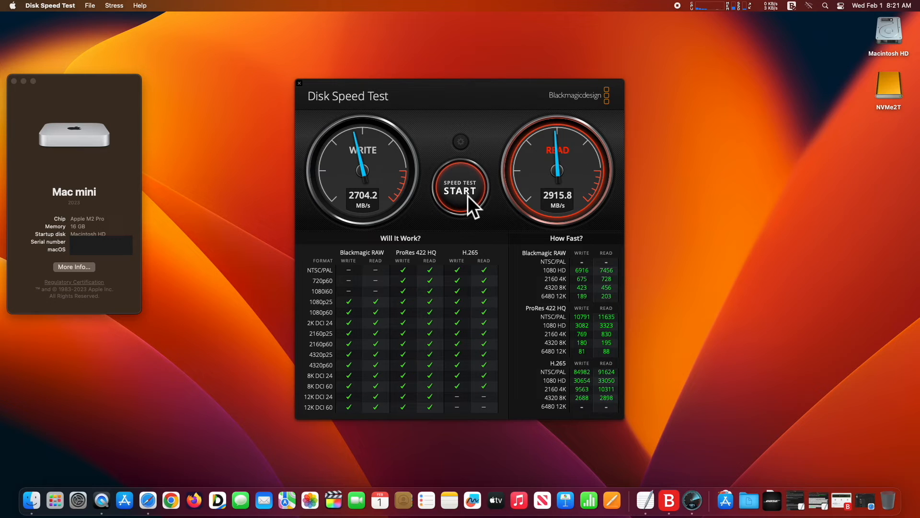
left_click(461, 189)
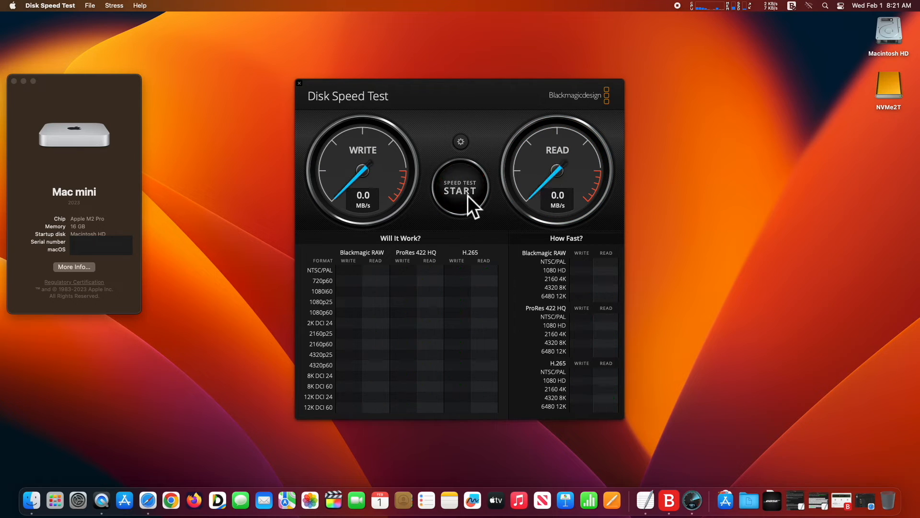
left_click(460, 190)
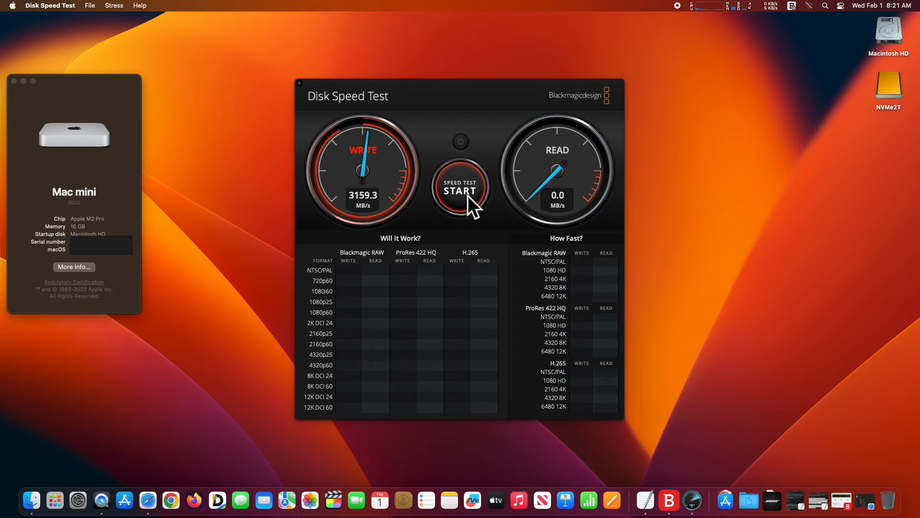
left_click(460, 190)
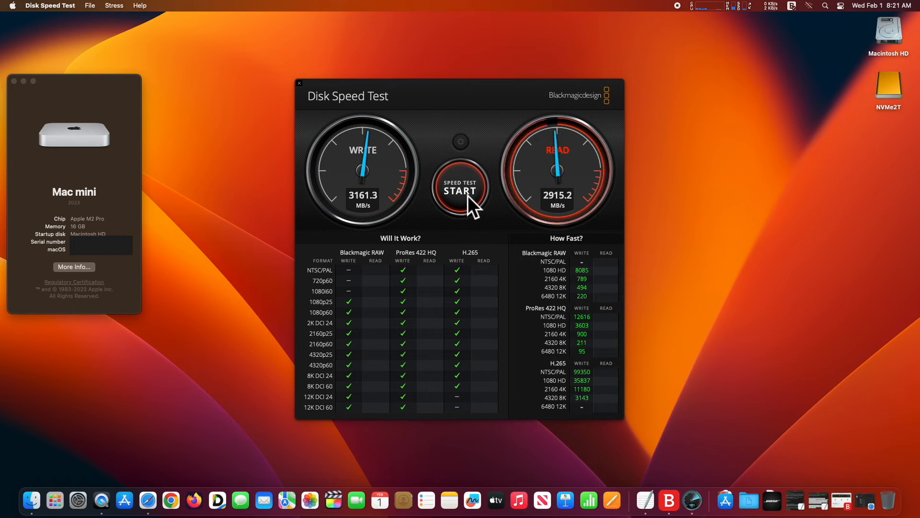
left_click(459, 189)
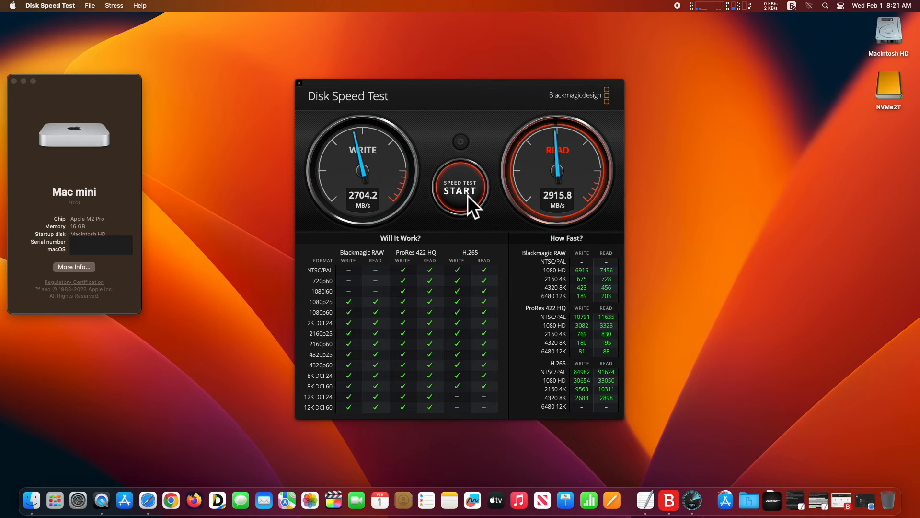
Stop and rerun the benchmark, refilling the tables at about 3161 MB/s write and 2915 MB/s read.
left_click(460, 189)
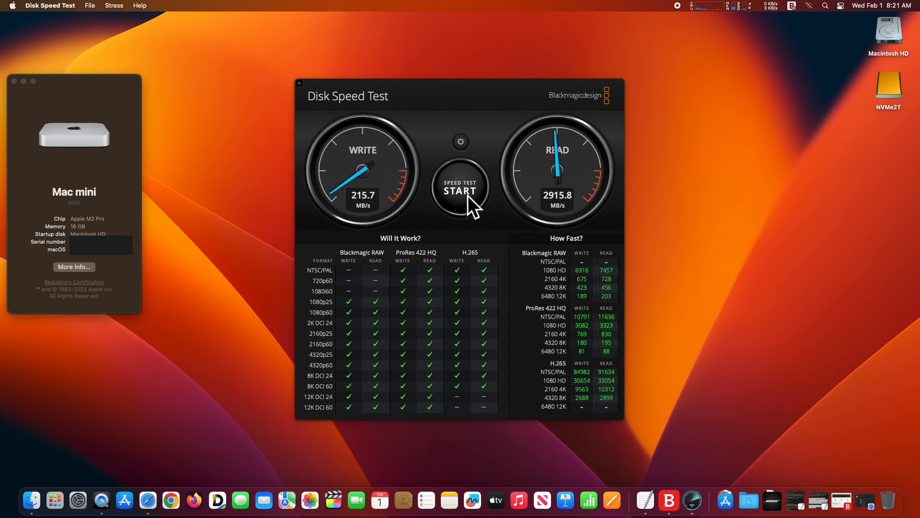
left_click(460, 189)
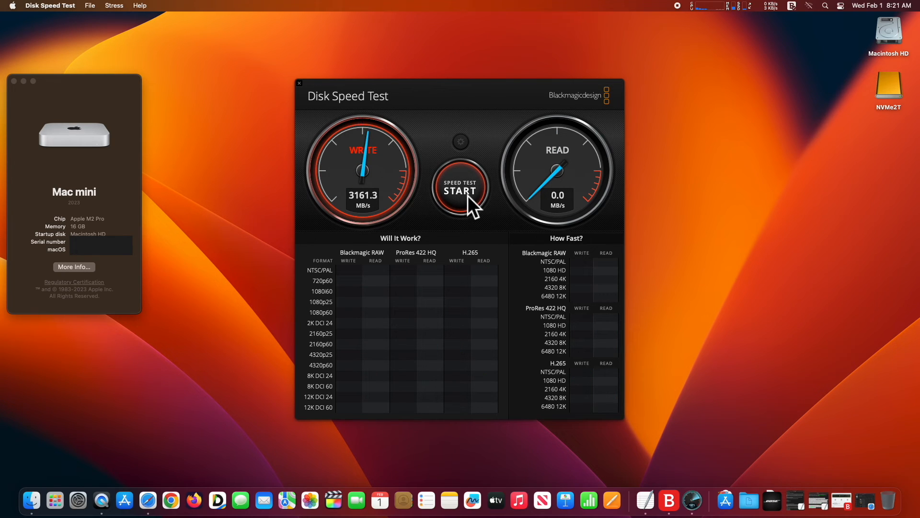
left_click(459, 189)
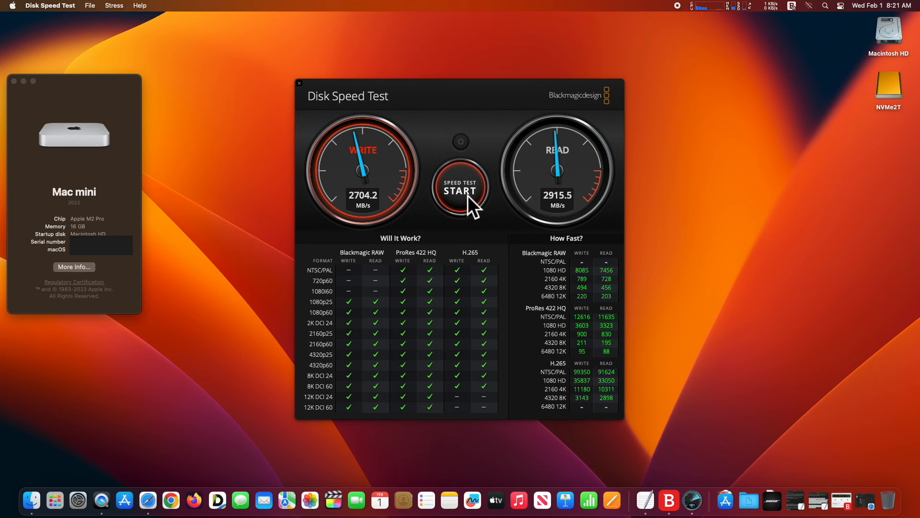
left_click(460, 190)
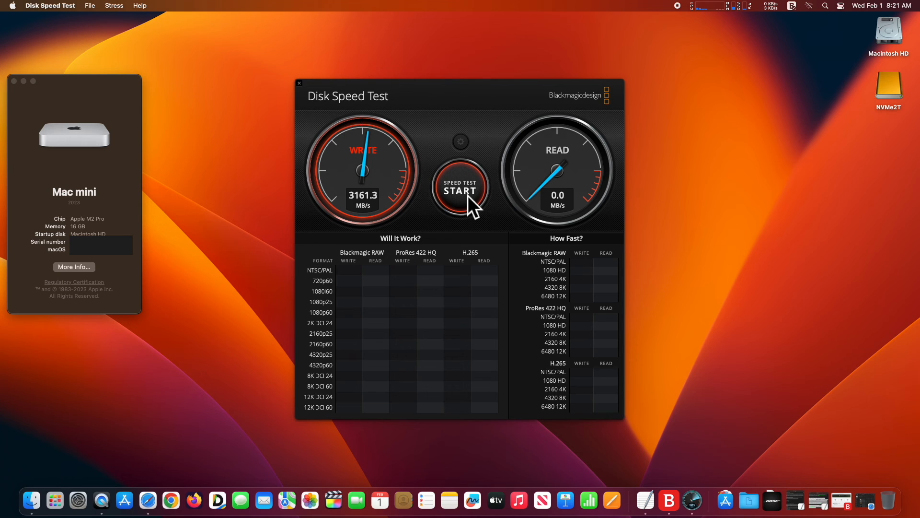
left_click(459, 189)
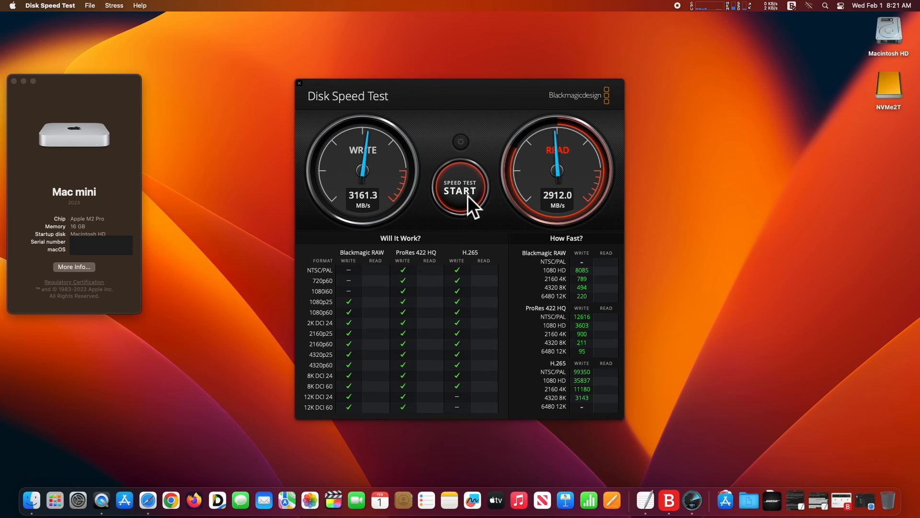
left_click(459, 189)
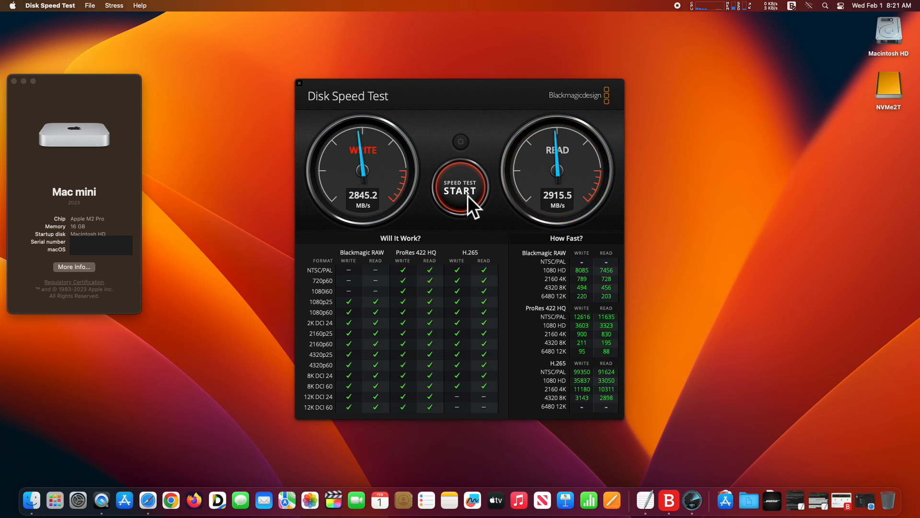